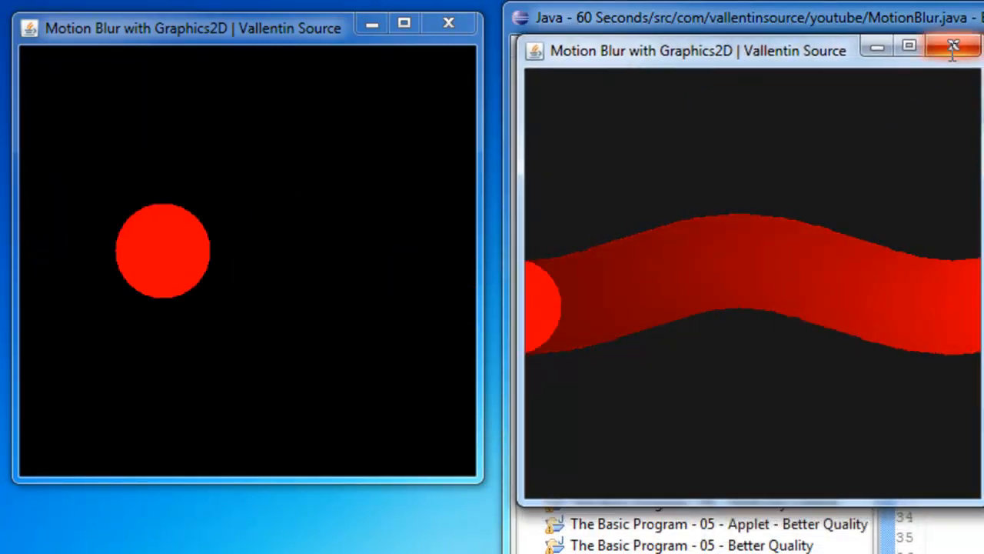
Step: Close the running Motion Blur demo window to return to MotionBlur.java
click(953, 46)
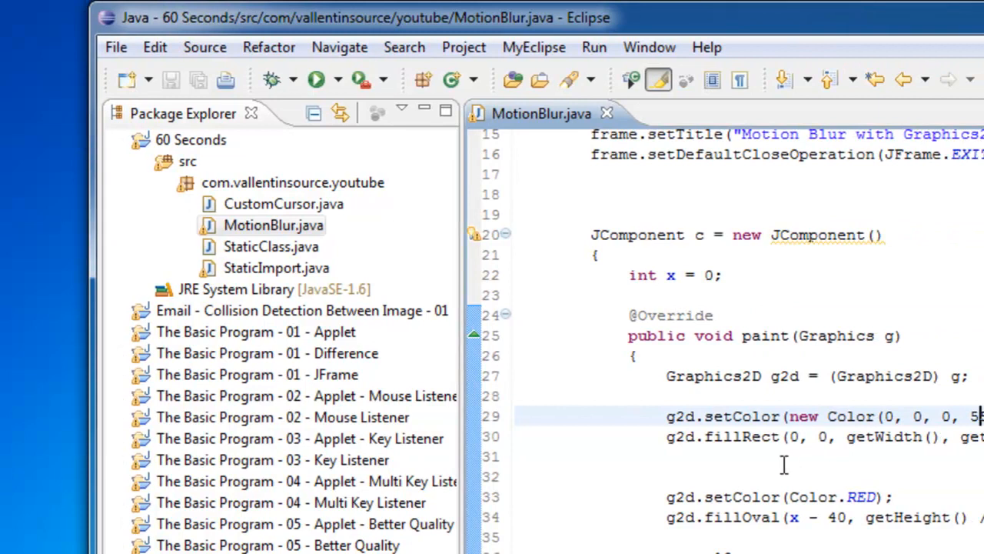
click(779, 455)
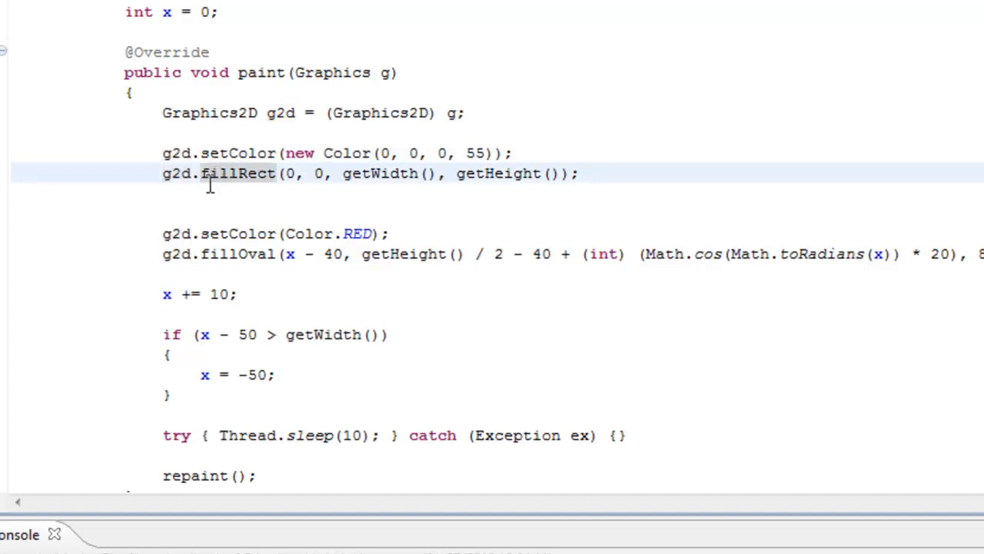
mouse_move(377, 159)
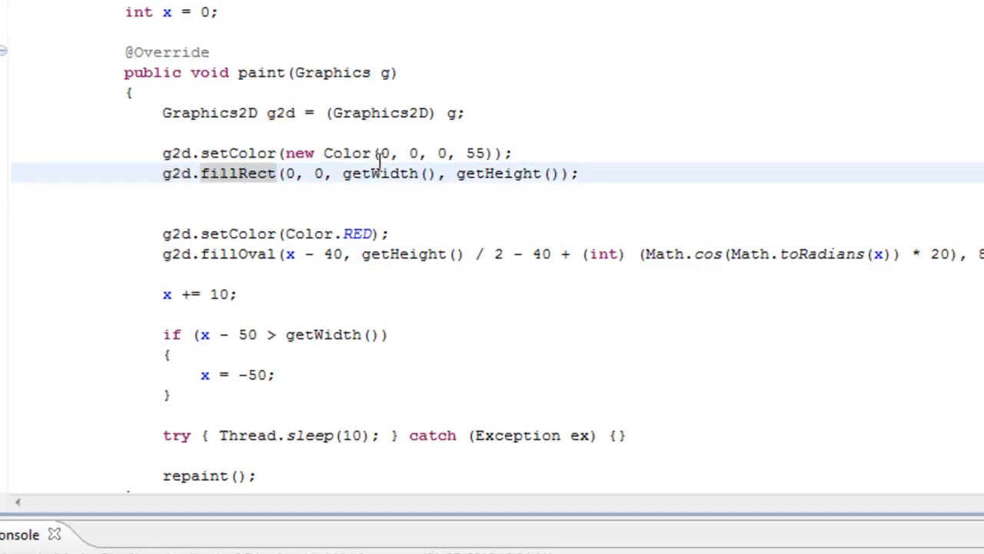
click(382, 153)
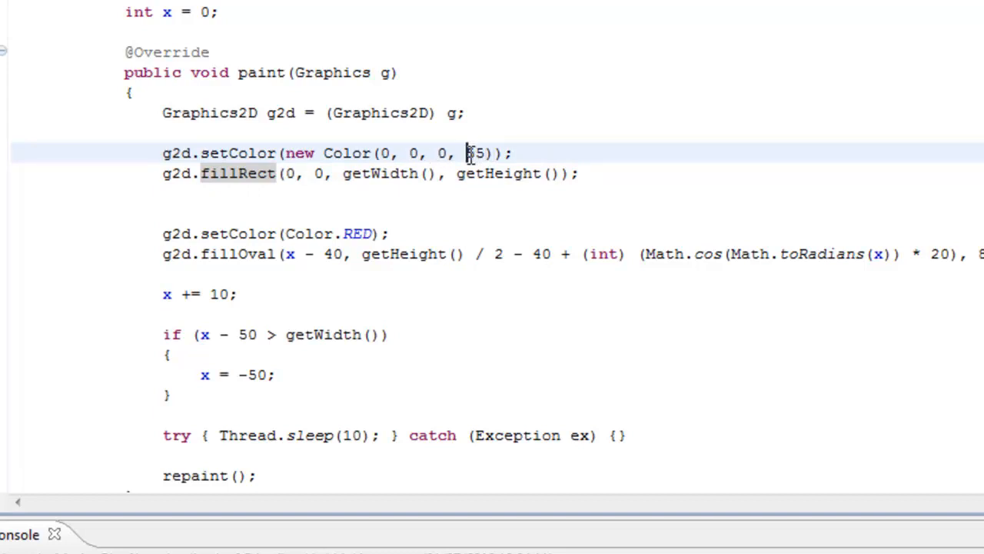
double_click(475, 153)
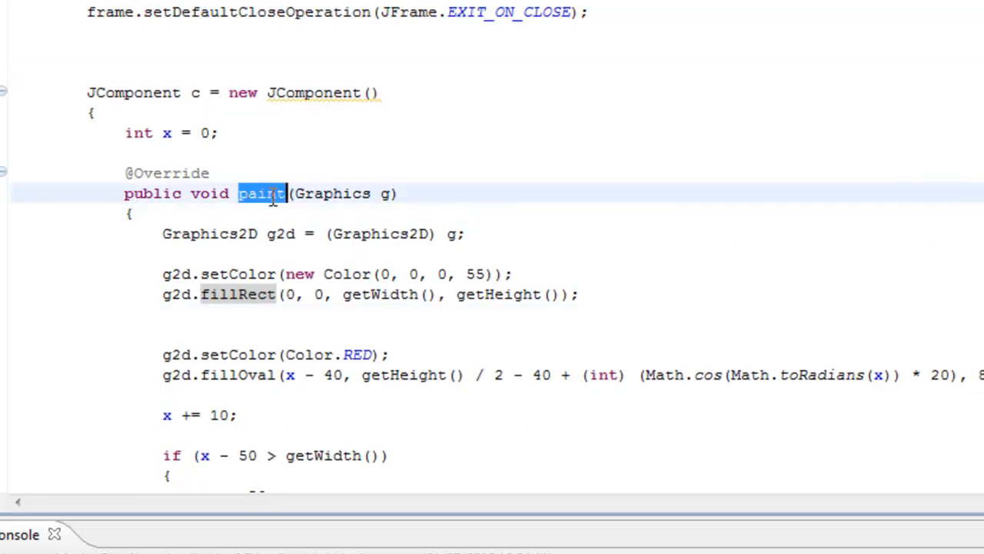
click(193, 92)
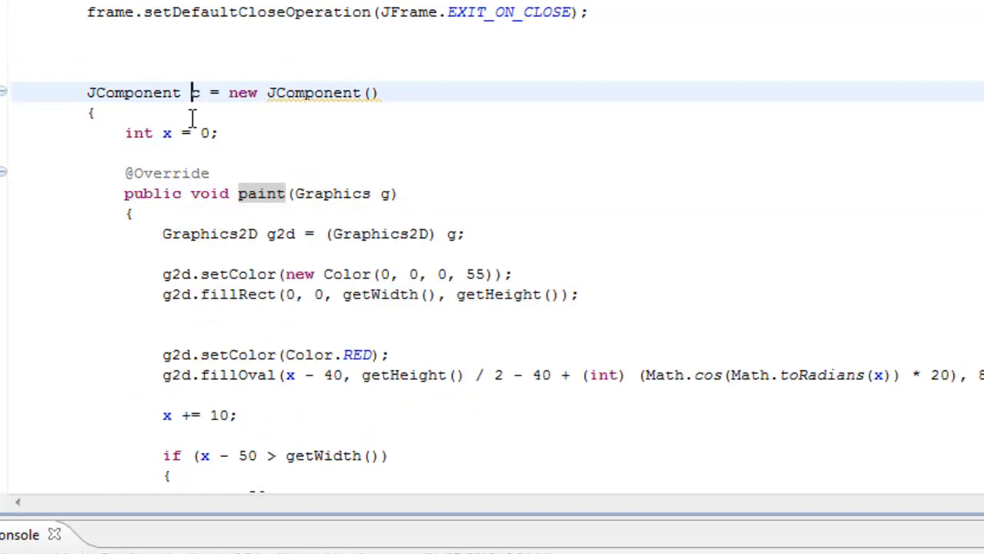
scroll(down, 3)
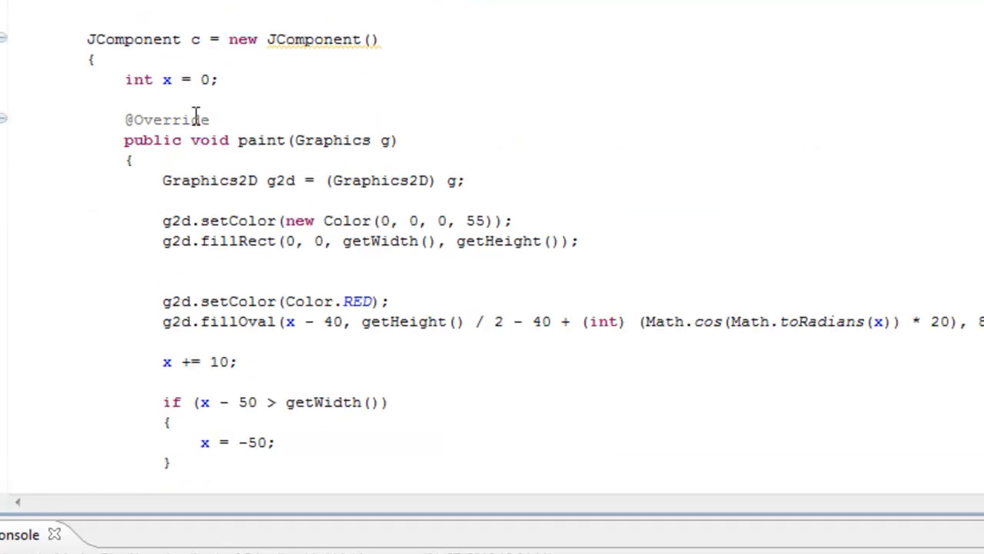
scroll(down, 3)
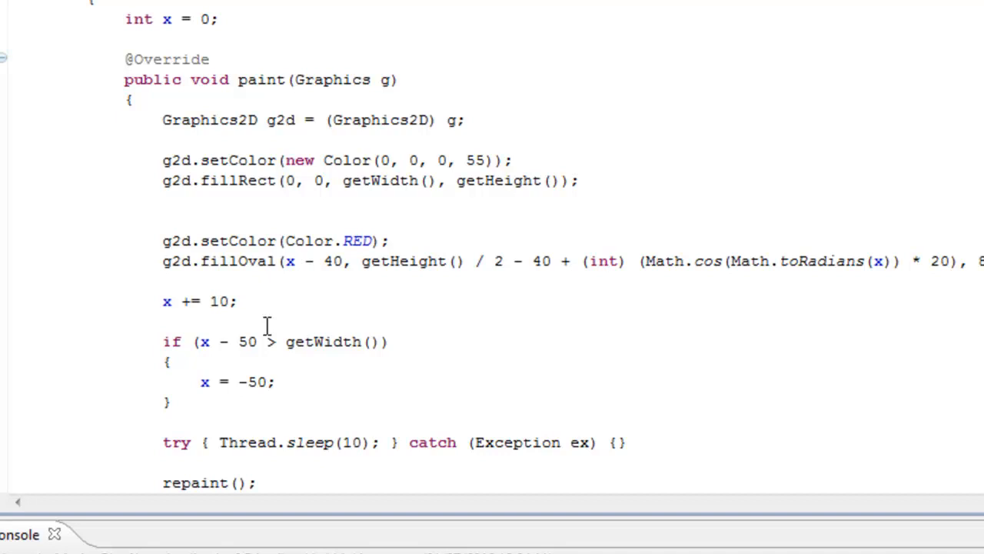
click(346, 201)
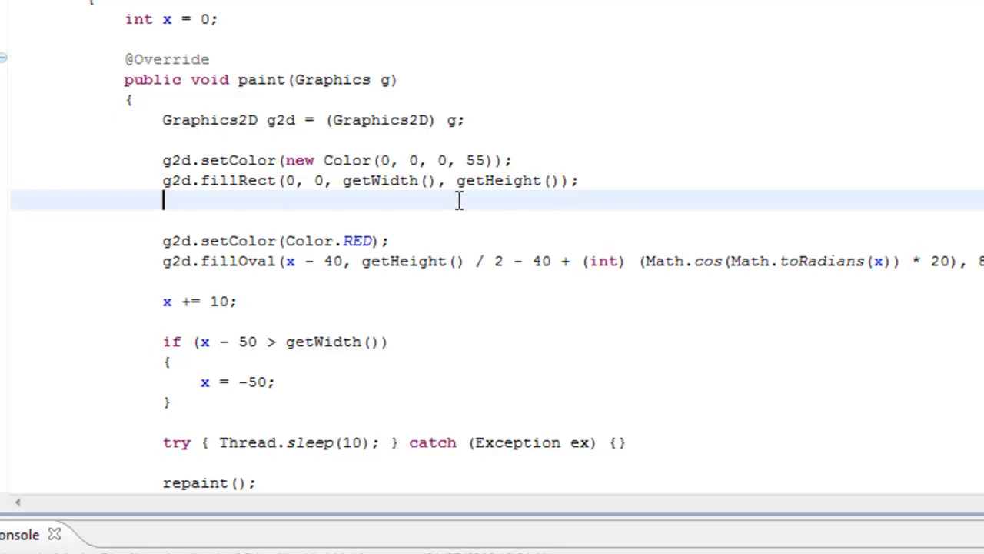
scroll(down, 3)
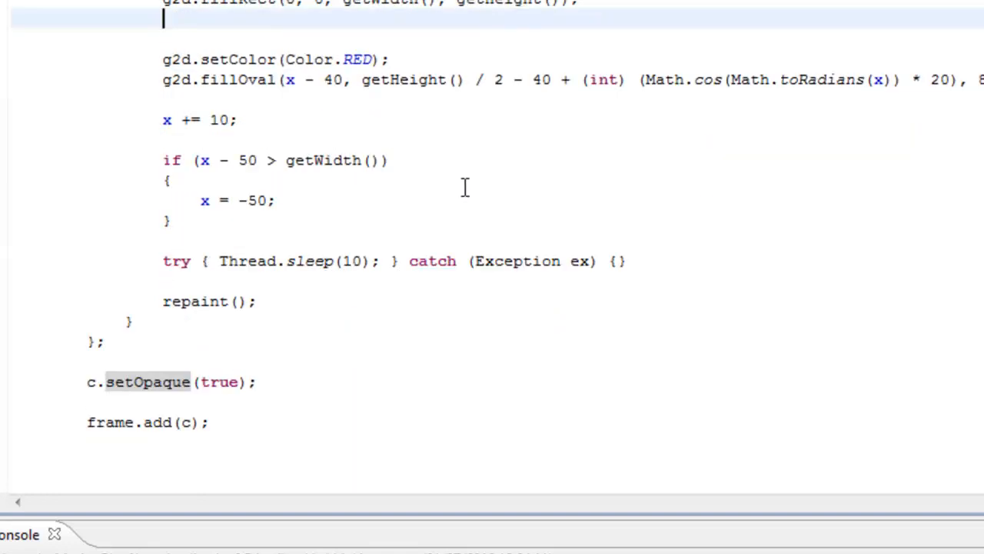
scroll(up, 3)
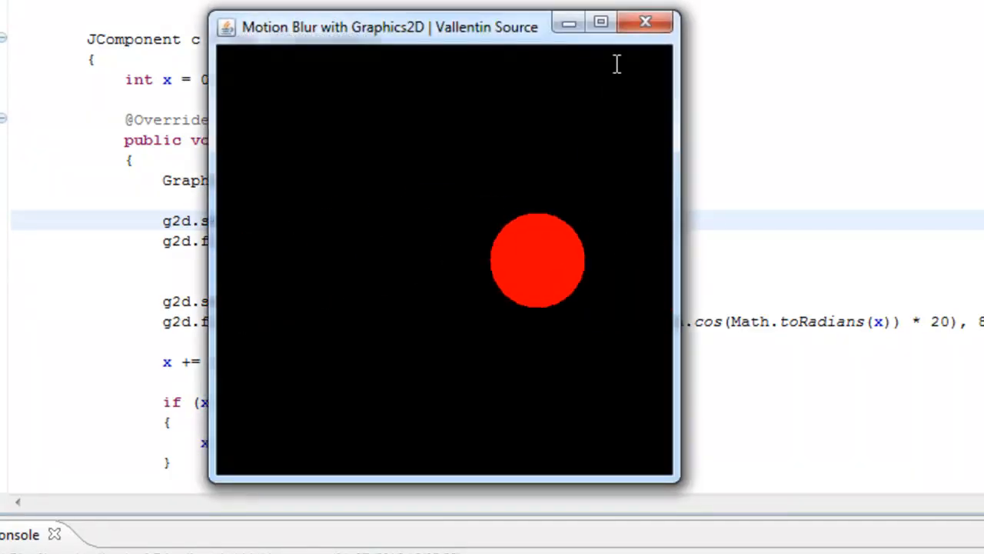
click(645, 20)
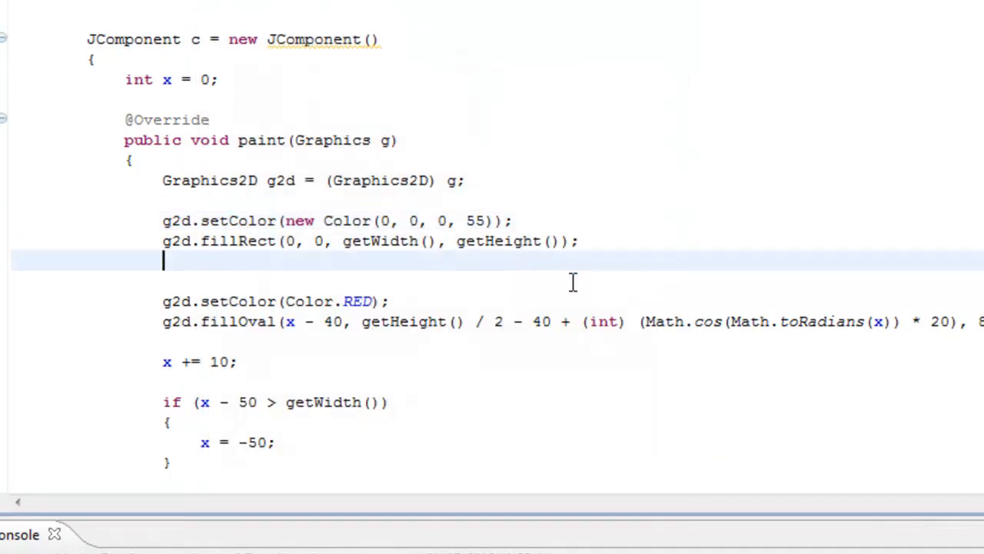
mouse_move(342, 259)
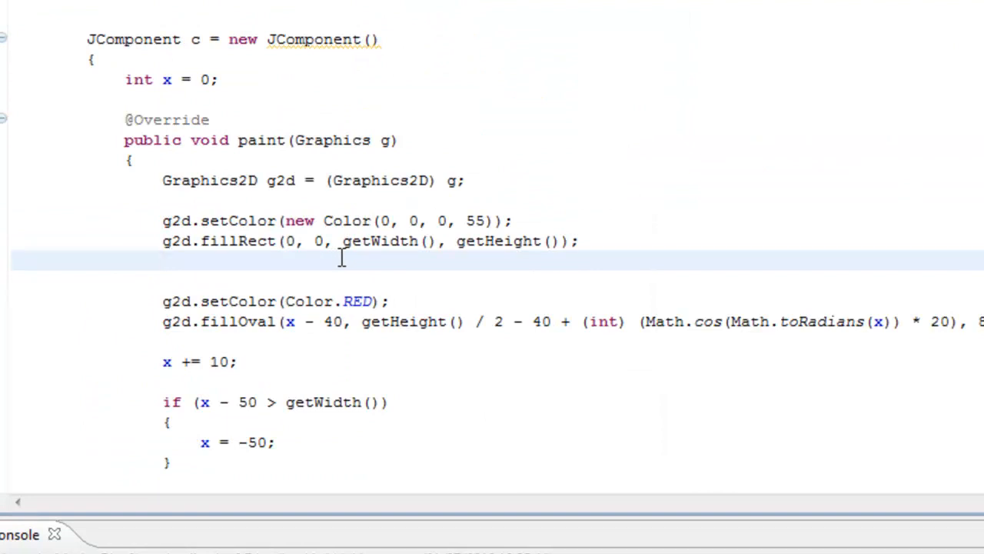
click(162, 260)
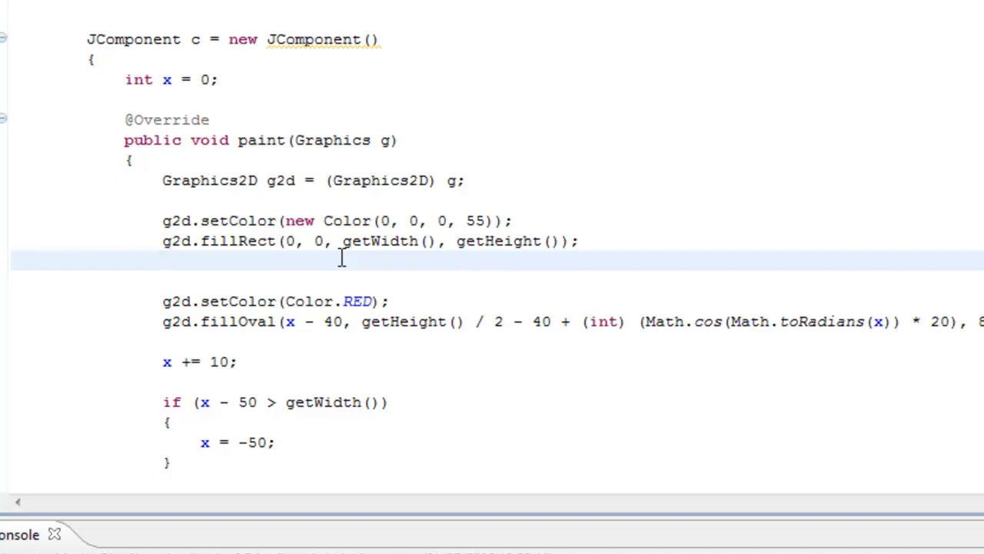
scroll(down, 3)
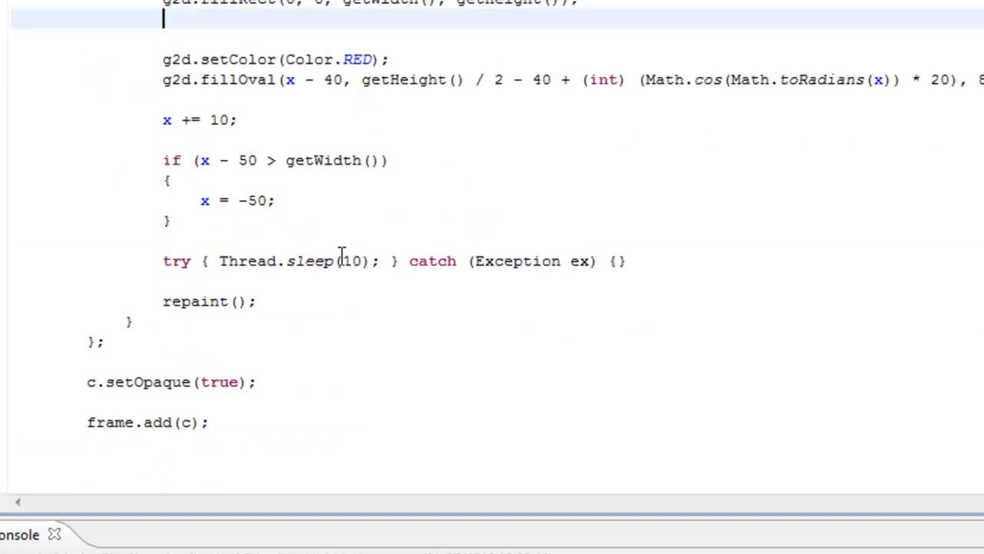
scroll(up, 3)
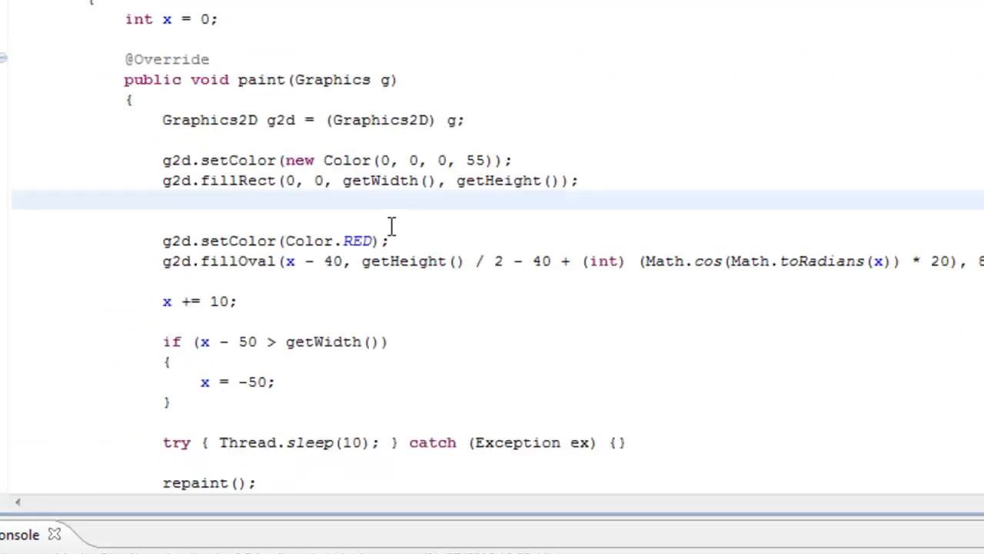
scroll(up, 3)
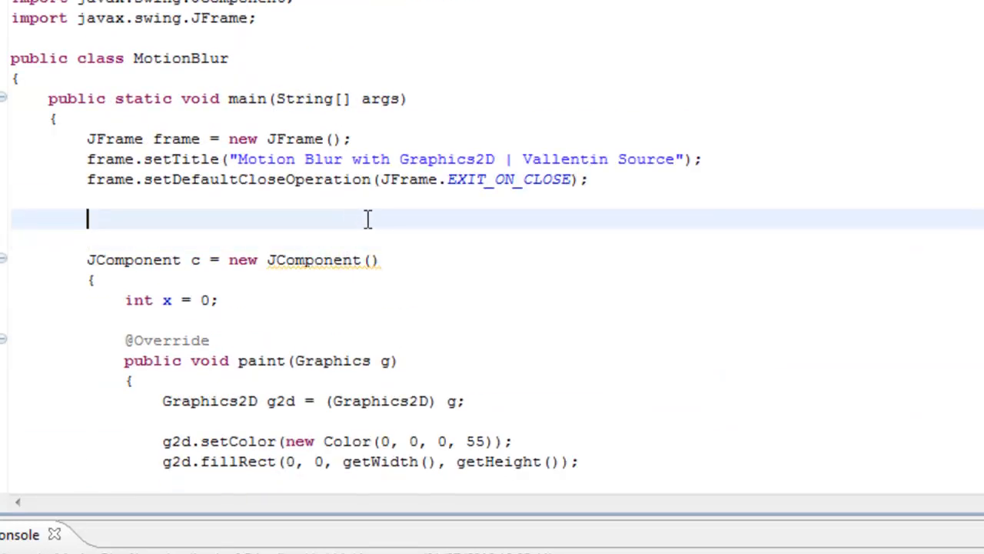
scroll(down, 3)
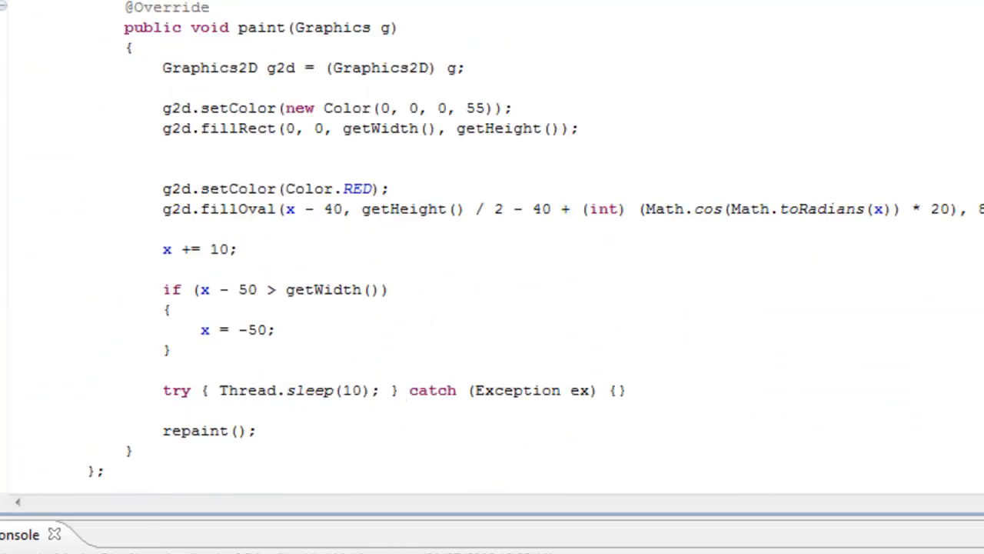
scroll(up, 3)
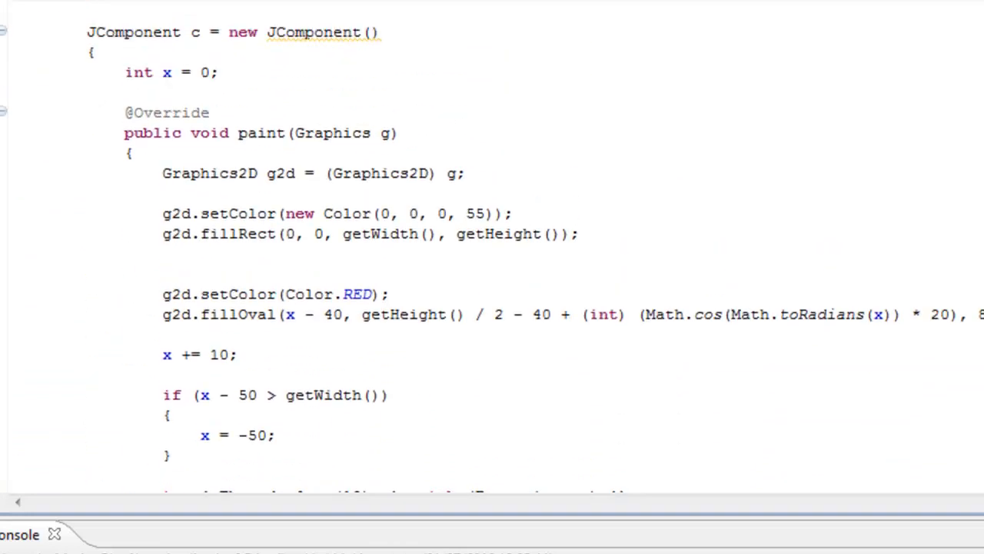
scroll(down, 3)
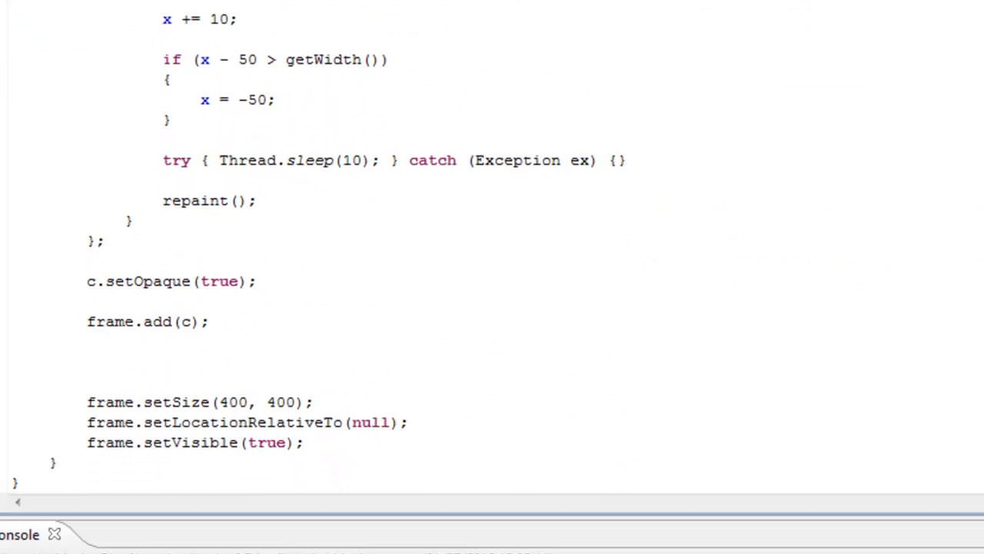
scroll(up, 3)
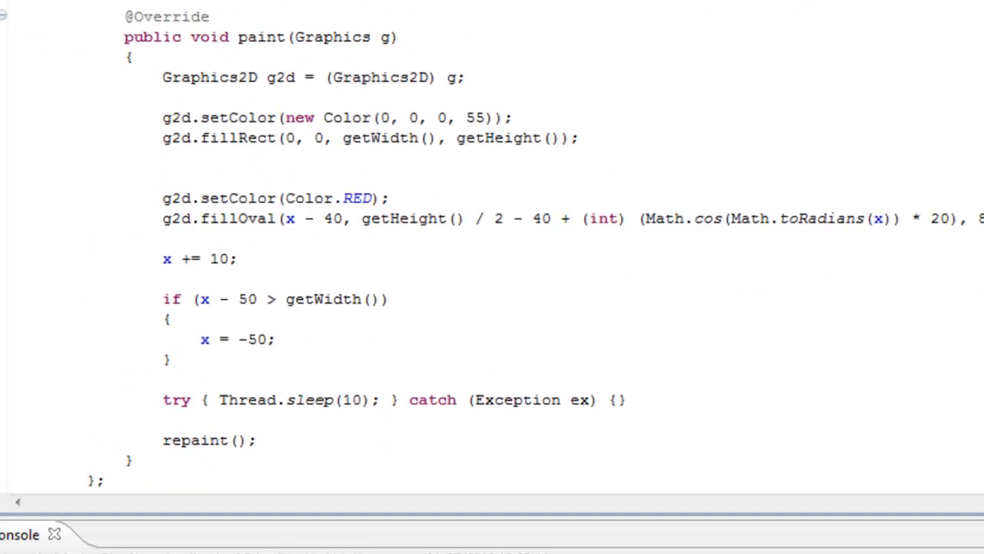
scroll(up, 3)
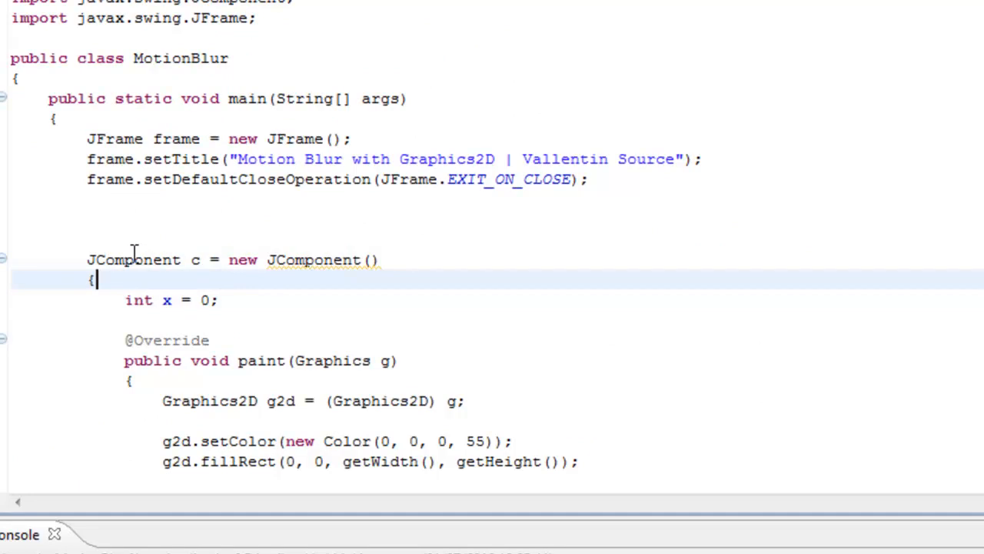
double_click(133, 259)
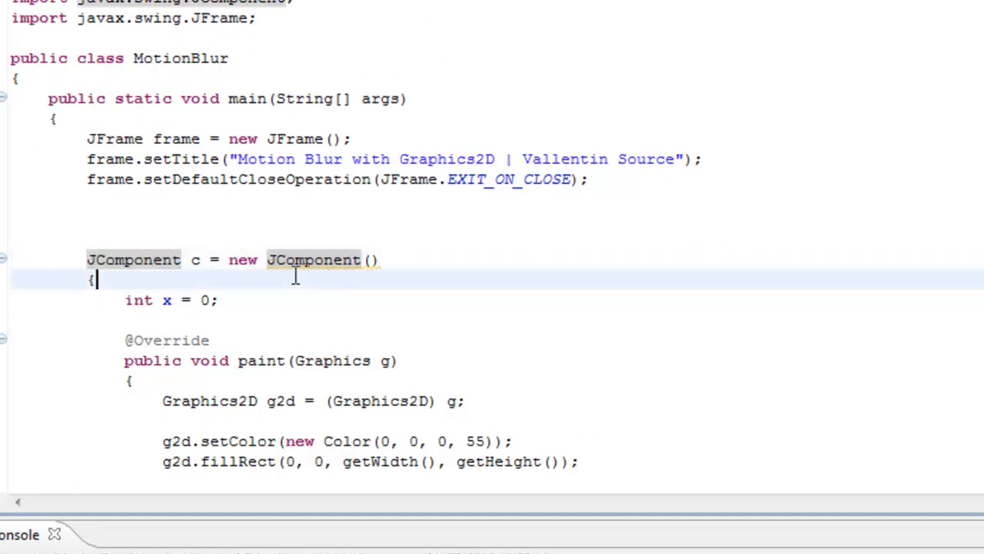
scroll(down, 3)
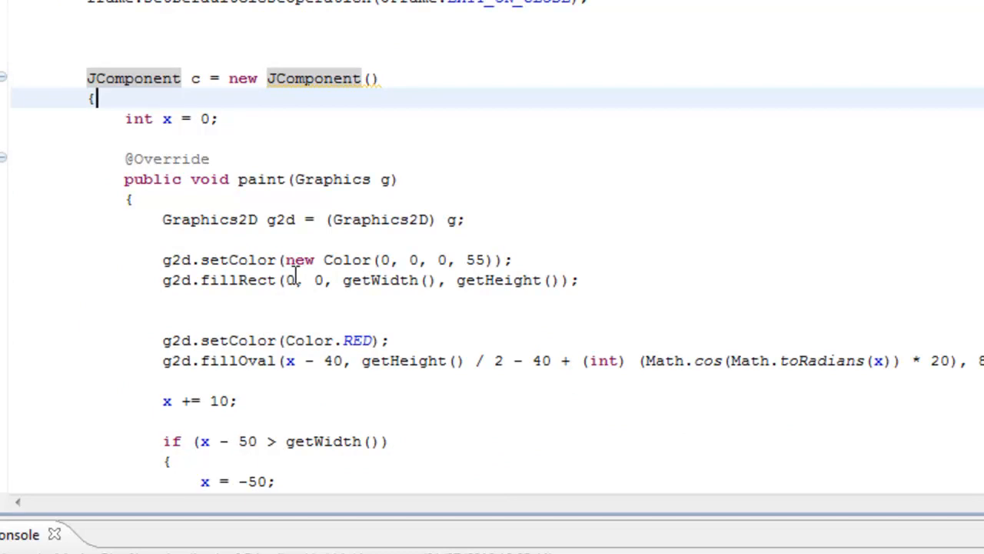
scroll(down, 3)
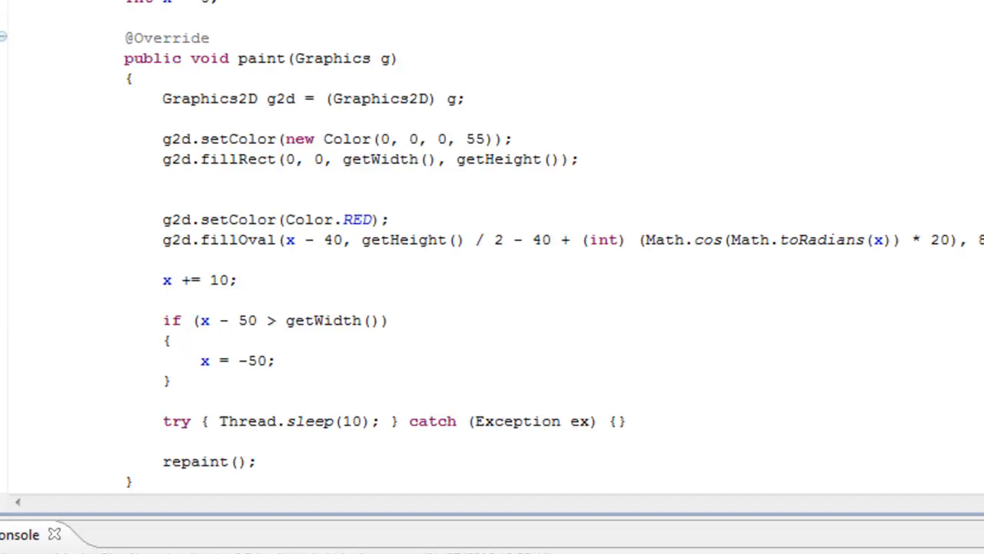
scroll(down, 3)
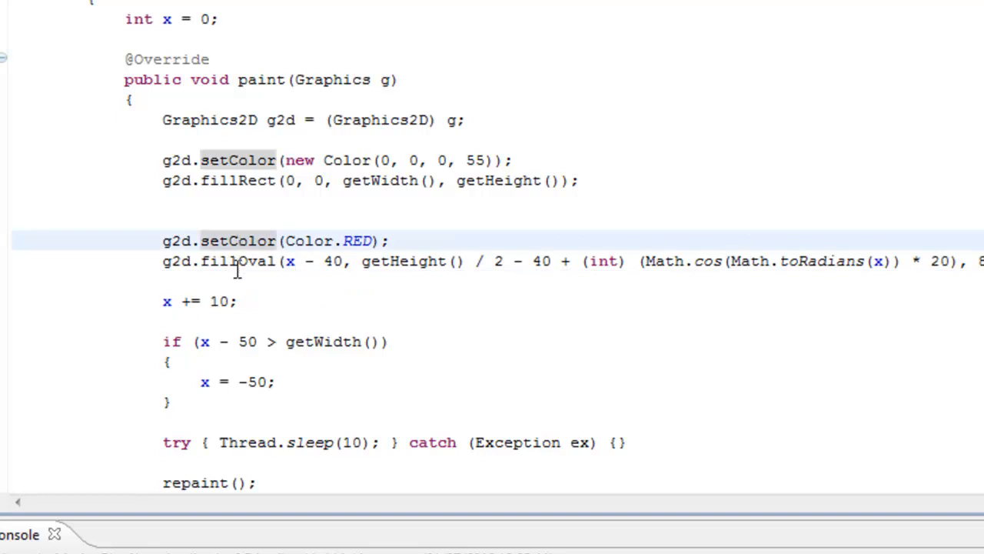
scroll(down, 3)
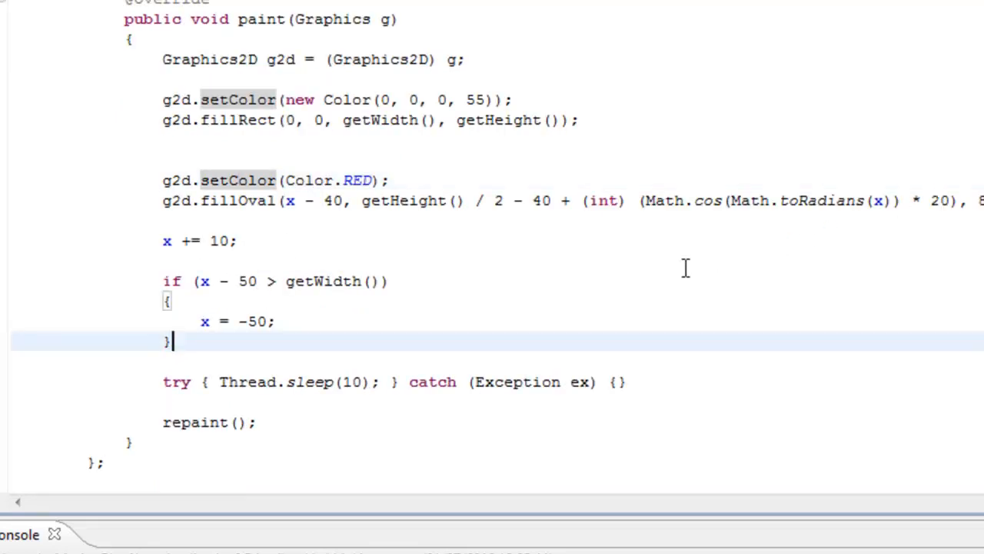
scroll(up, 3)
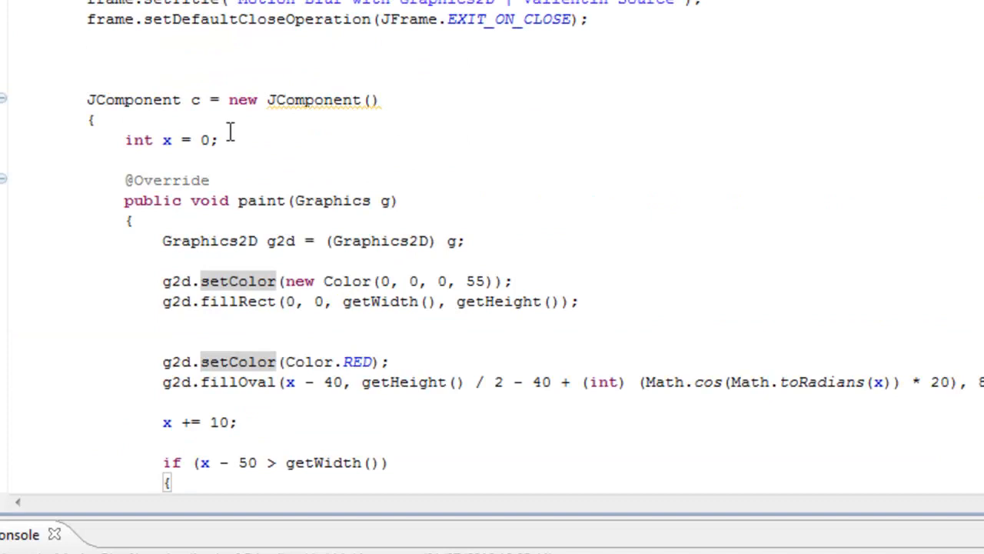
click(582, 301)
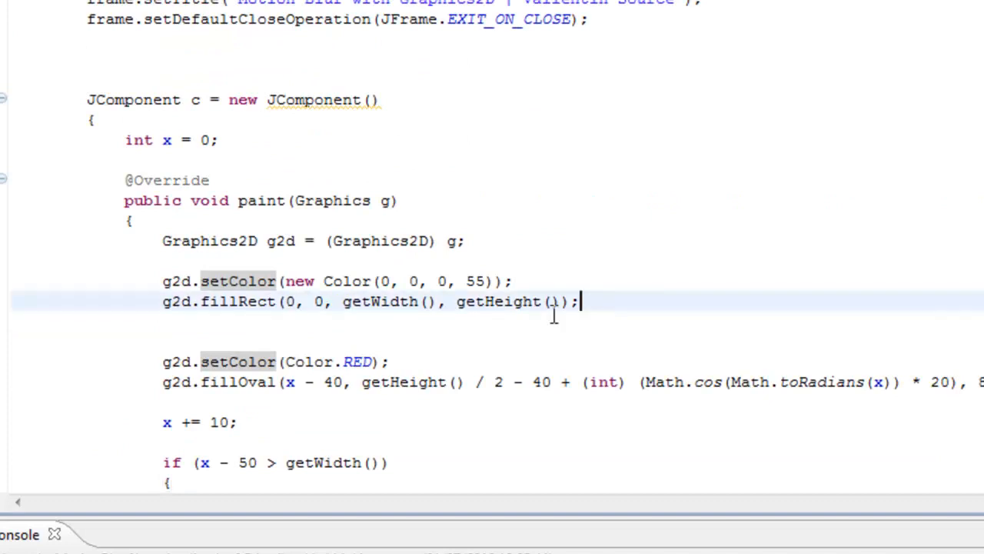
scroll(down, 3)
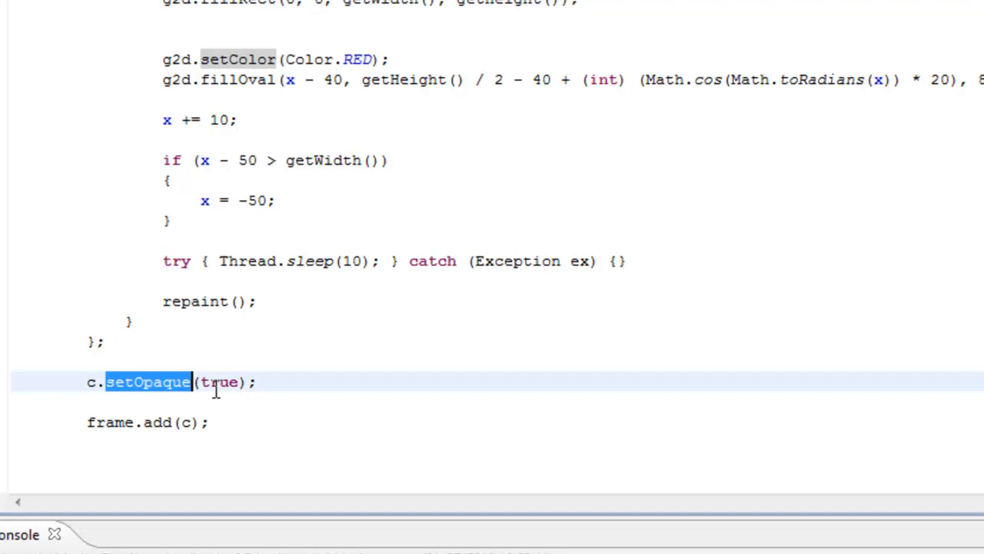
click(220, 381)
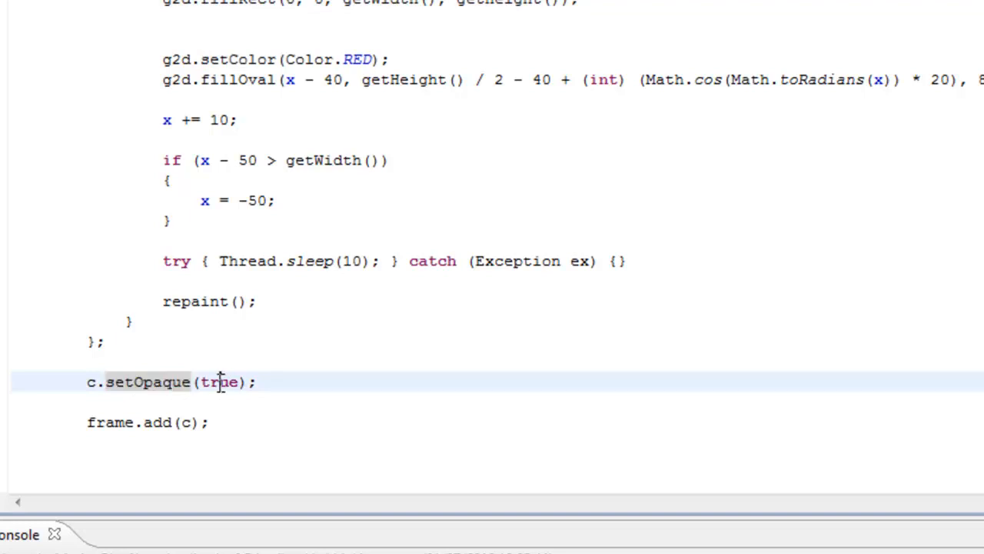
scroll(up, 3)
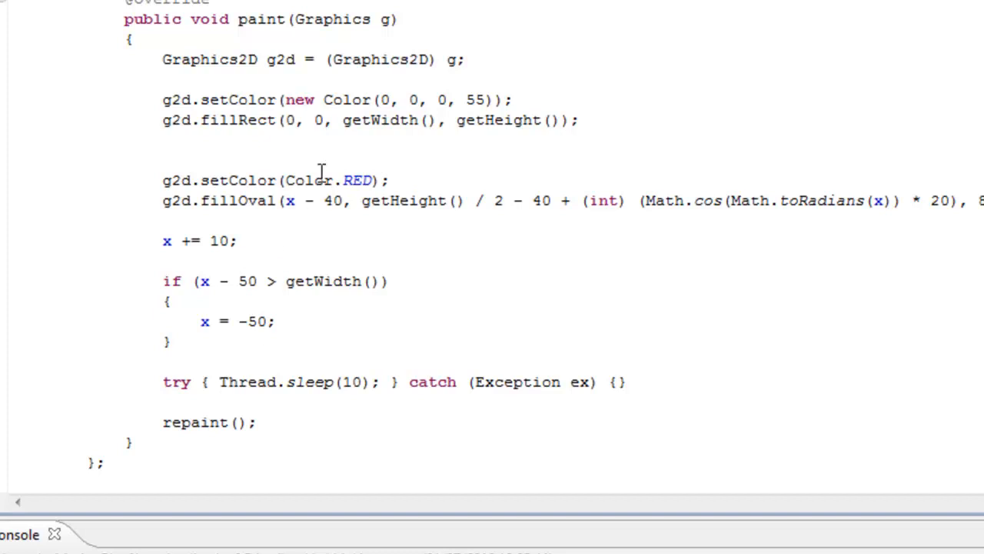
double_click(195, 422)
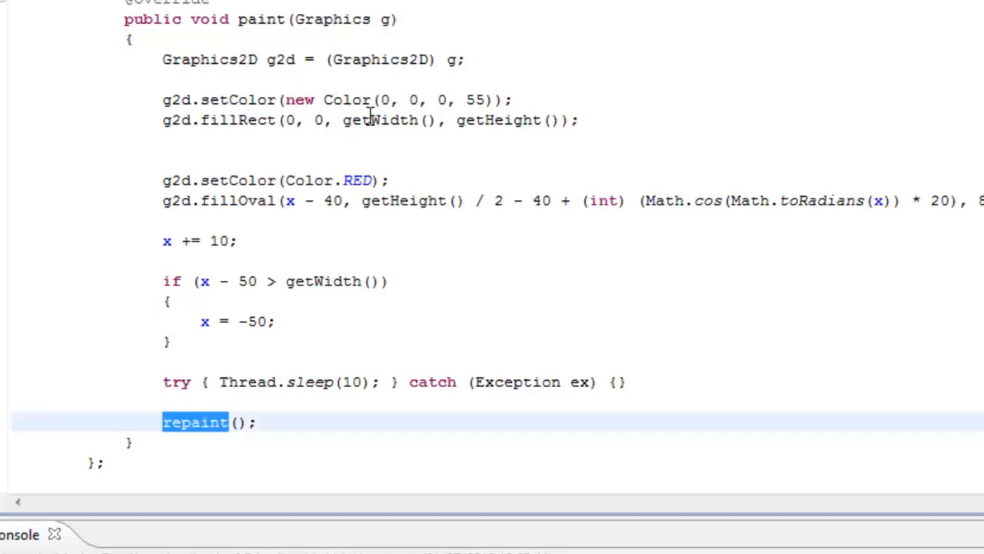
double_click(239, 120)
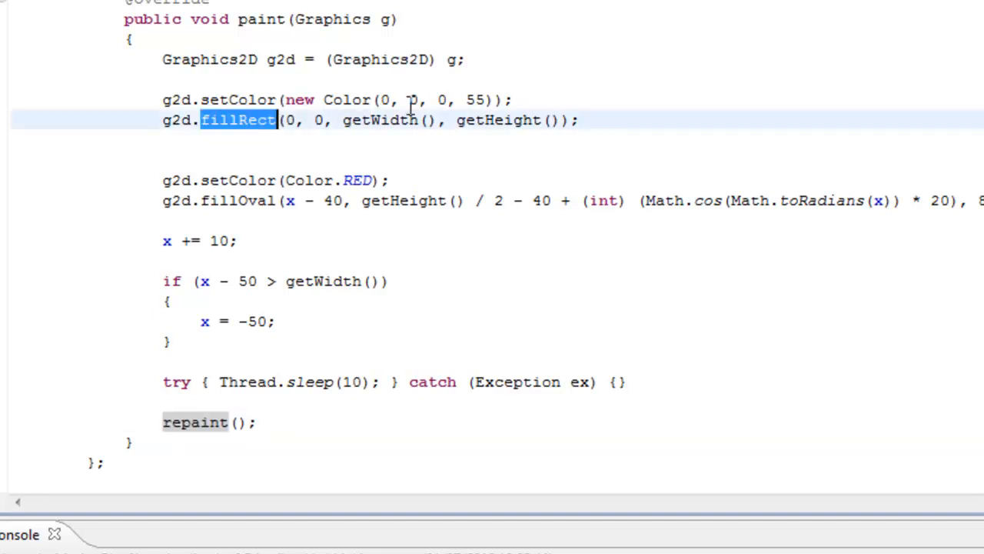
click(472, 100)
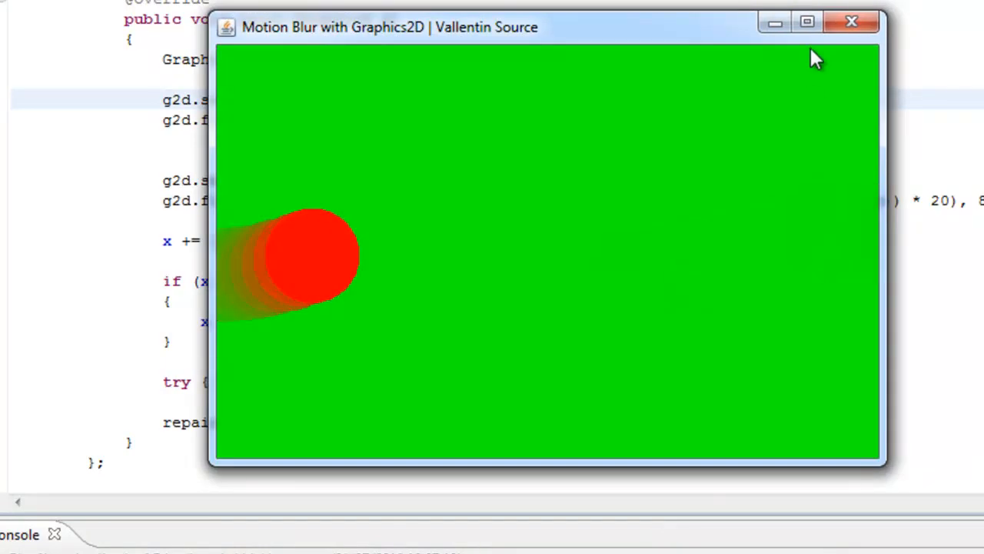
Step: Preview the blurred red ball demo, shorten its window, and select the green value 255 in Color(0, 255, 0, 55)
click(851, 22)
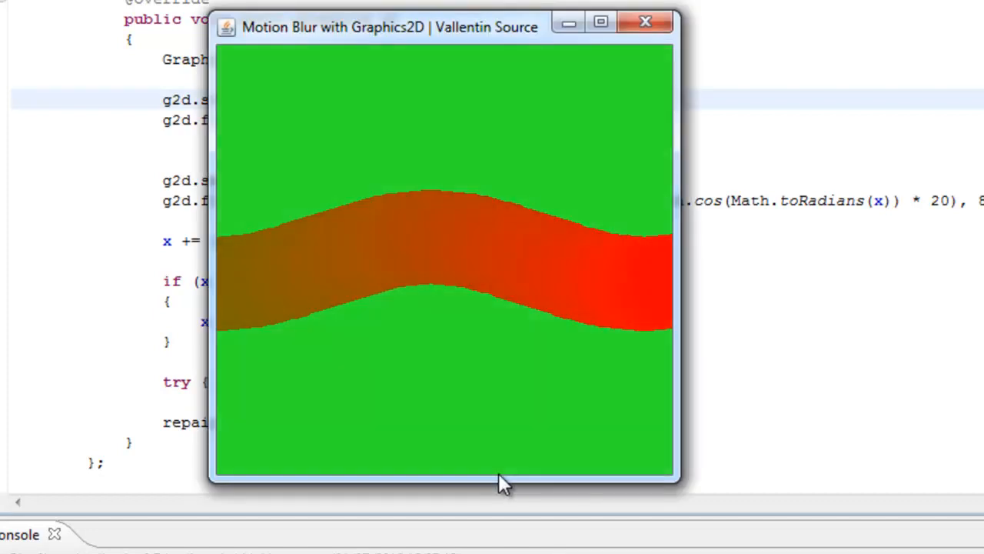
drag(462, 480, 462, 335)
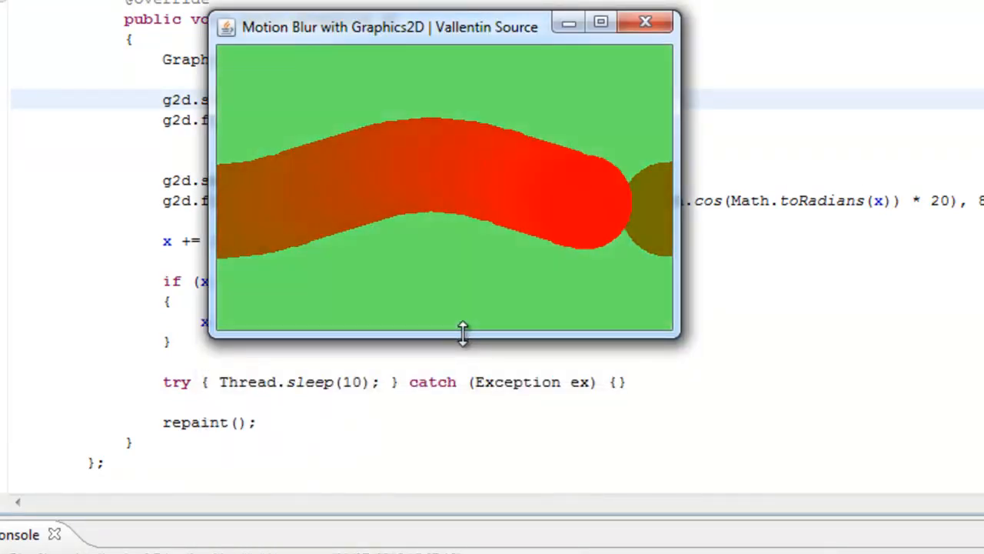
click(645, 21)
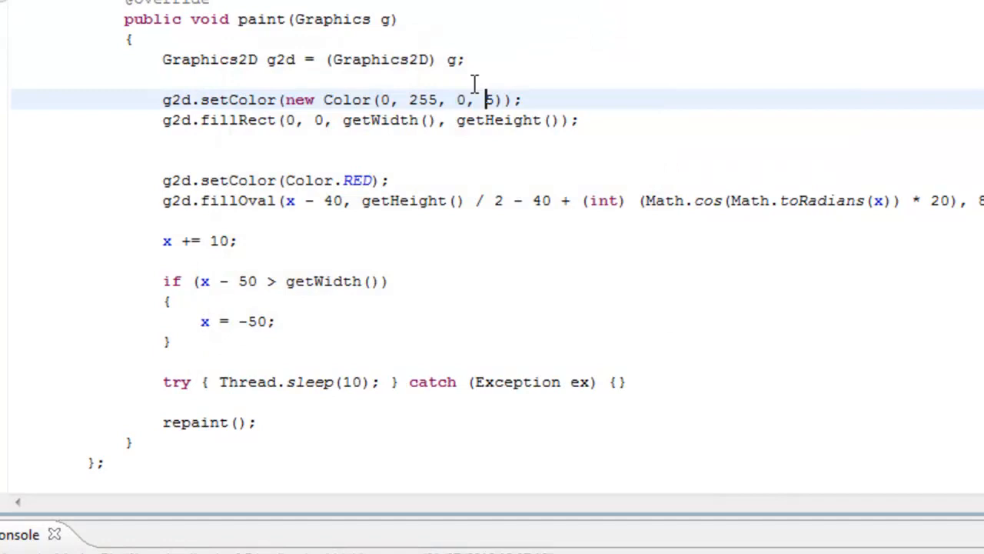
double_click(423, 100)
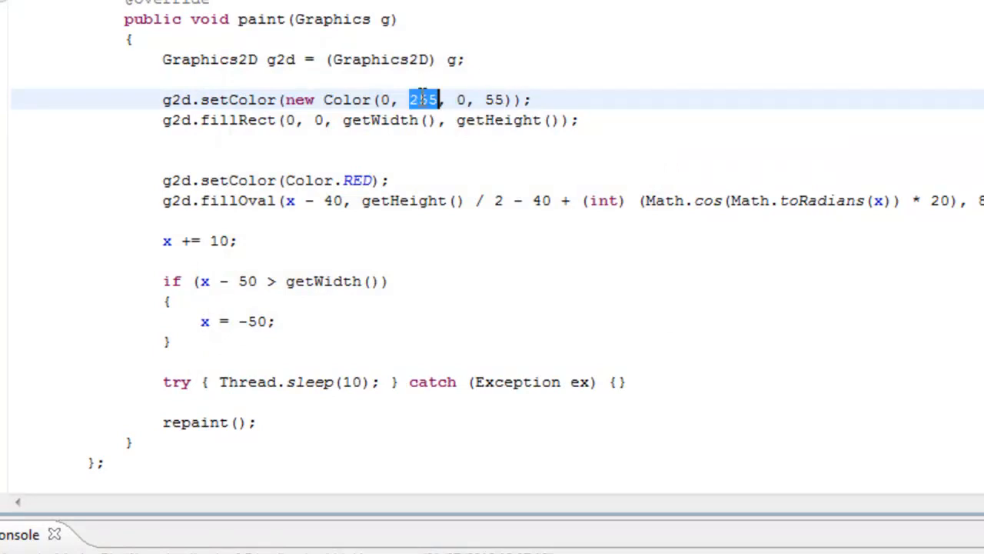